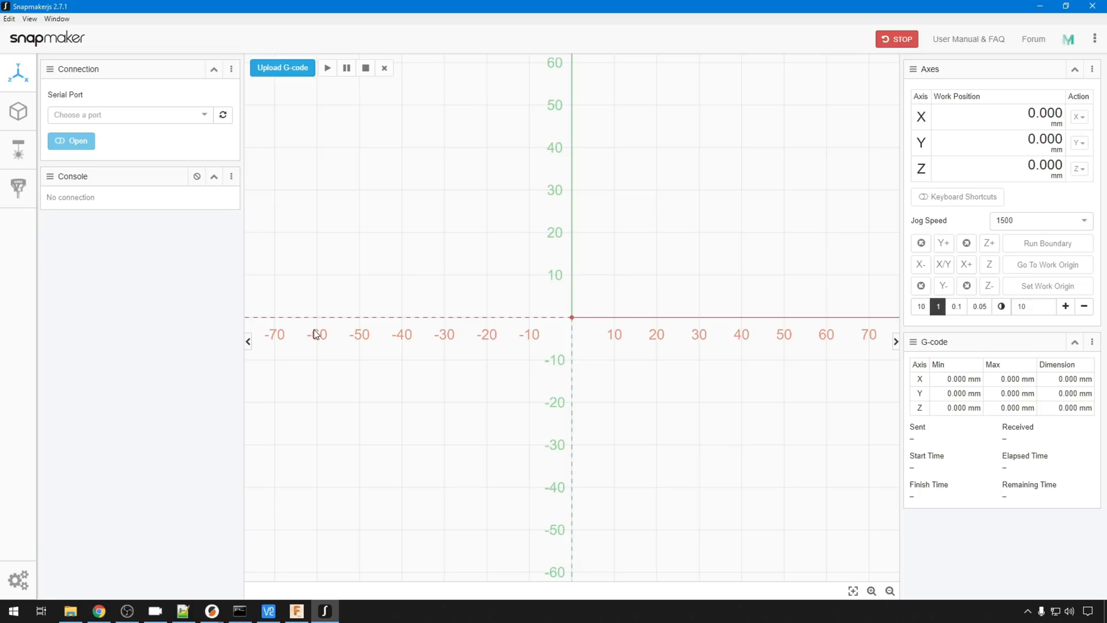
mouse_move(314, 335)
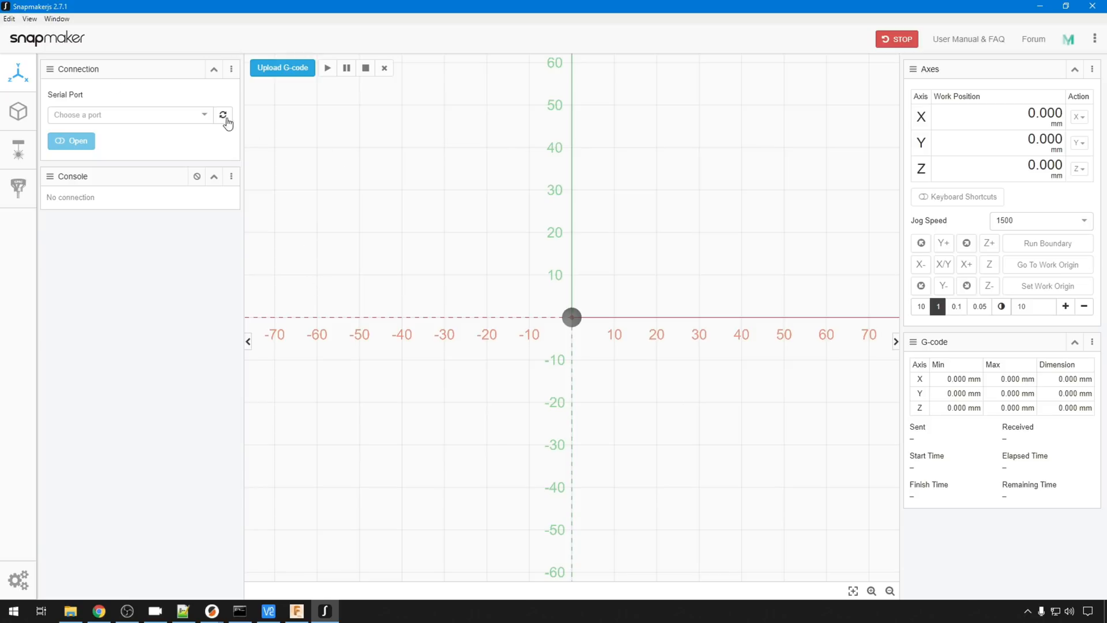
Browse the workspaces, then connect to the machine on serial port COM6
left_click(18, 113)
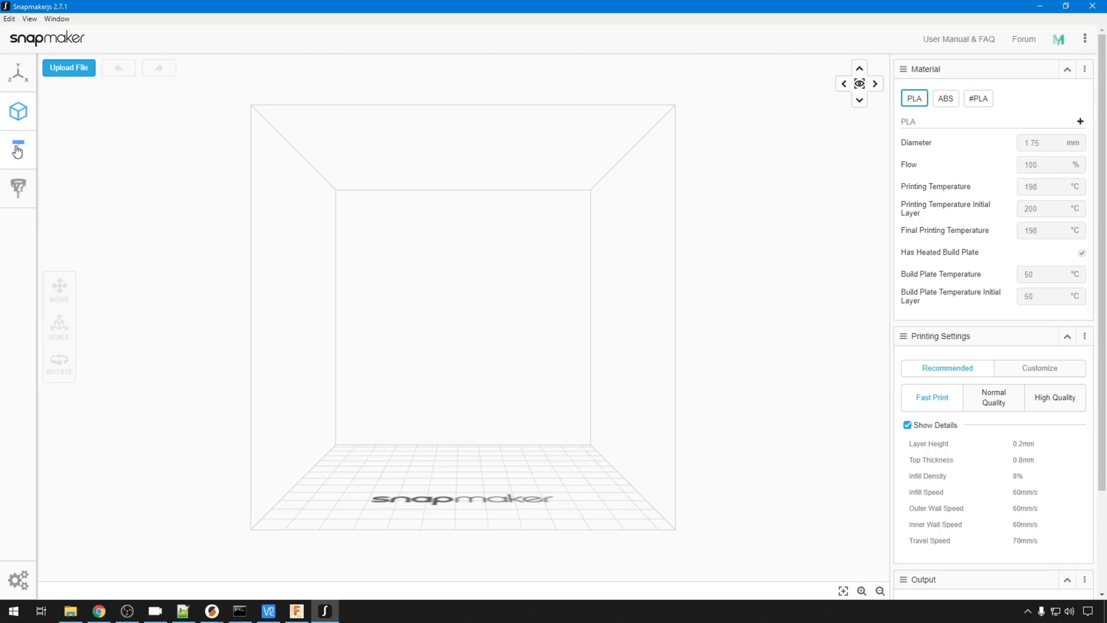
left_click(18, 188)
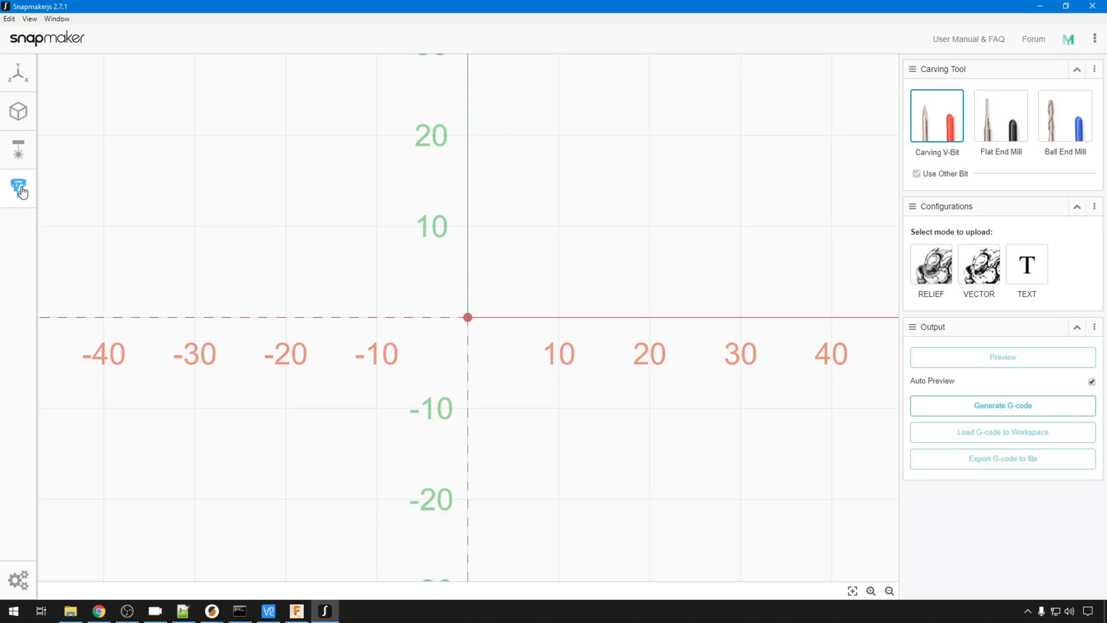
left_click(17, 188)
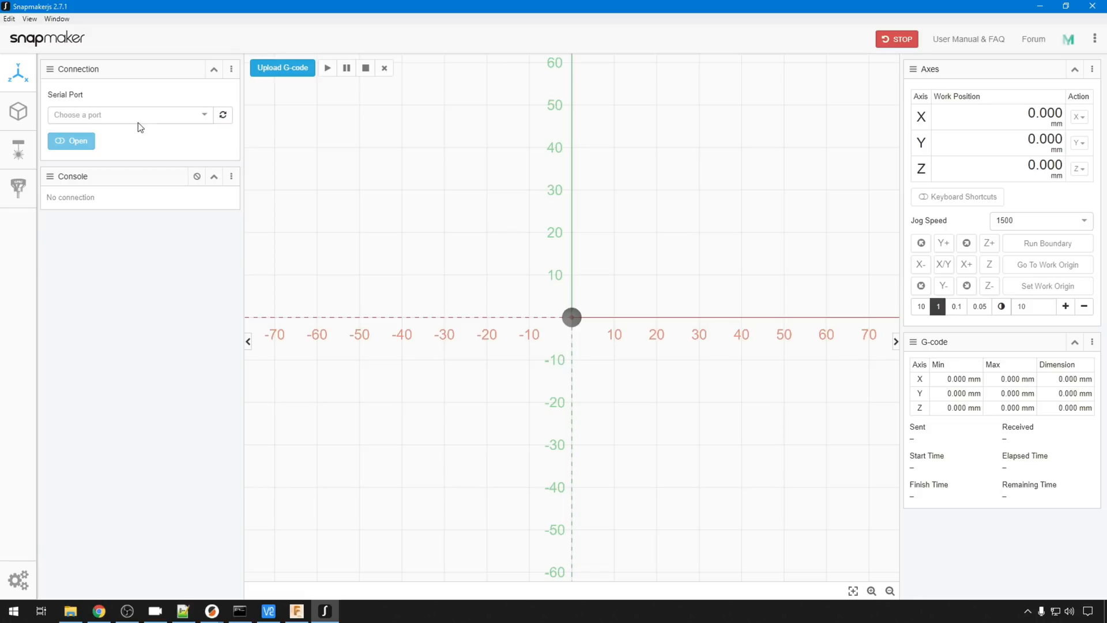
left_click(129, 114)
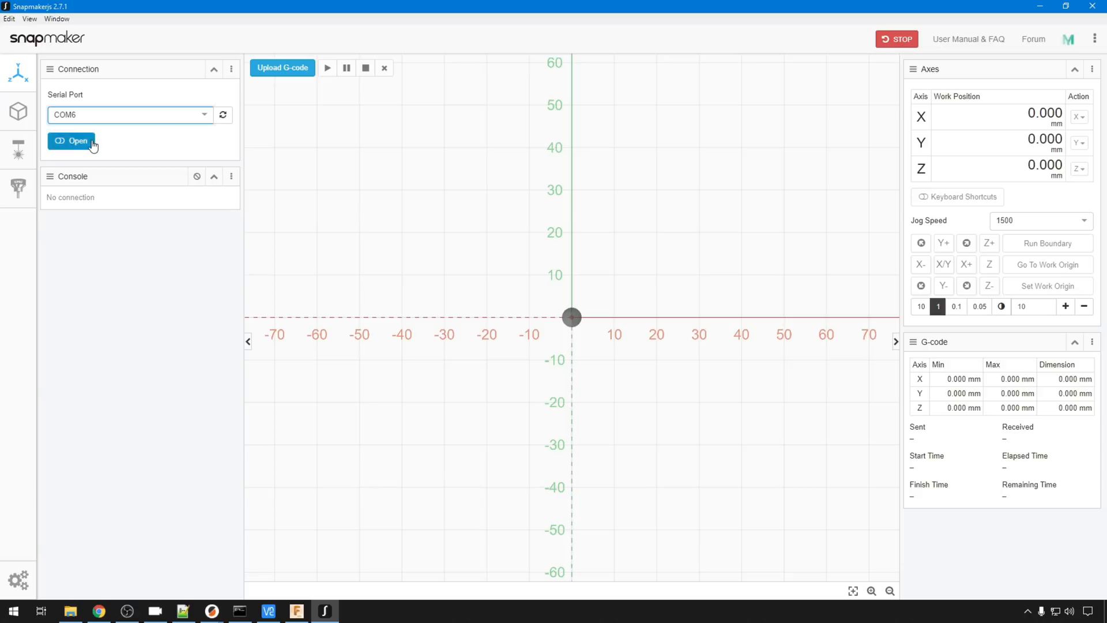
left_click(70, 140)
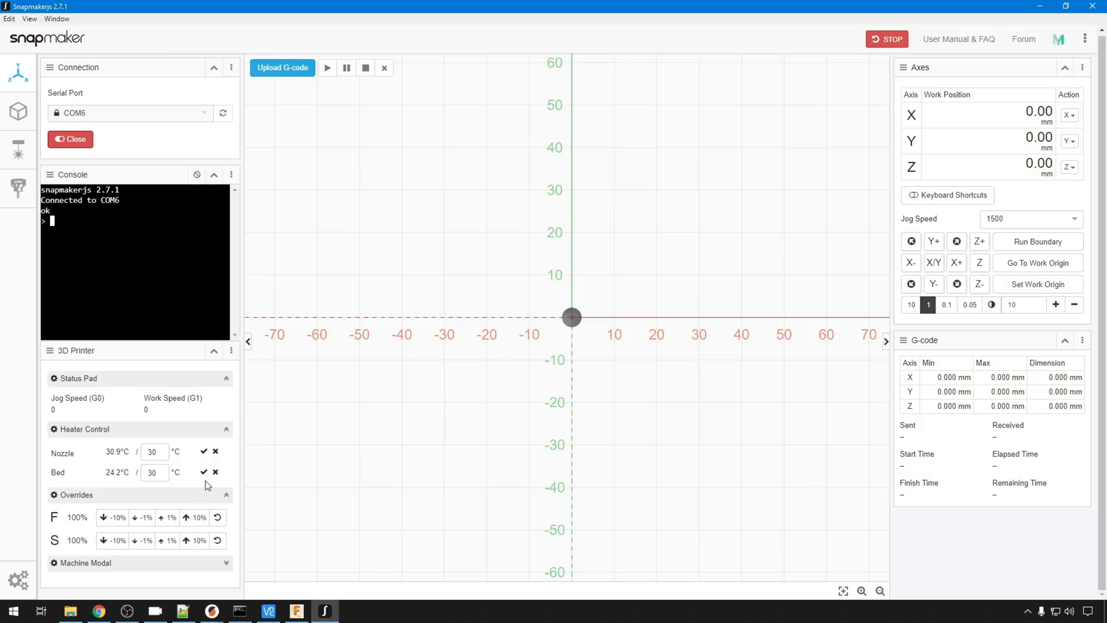
mouse_move(100, 485)
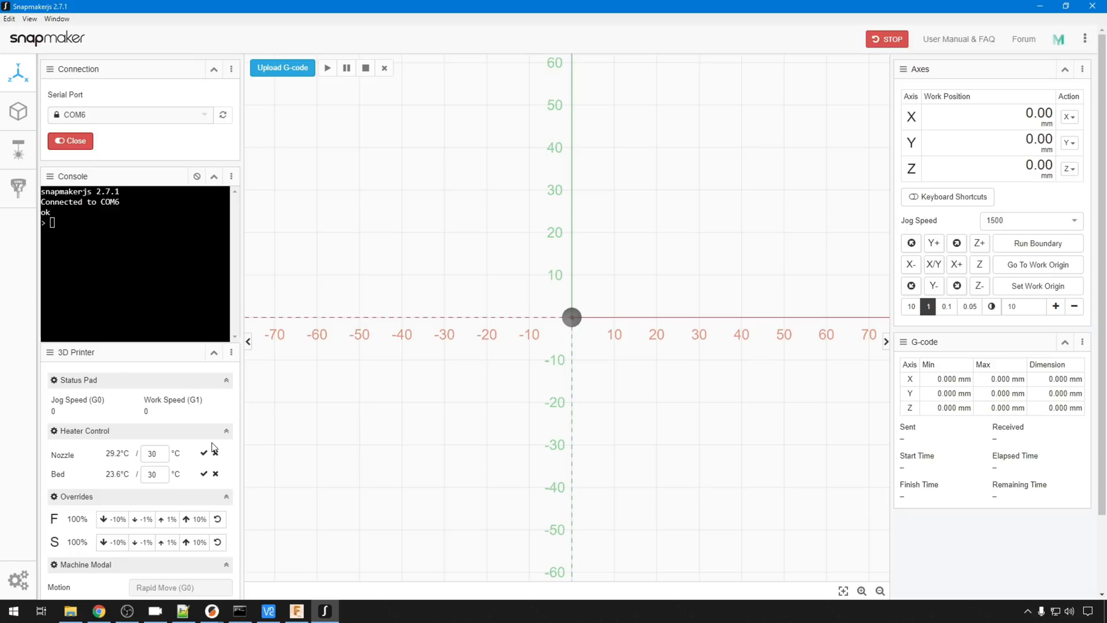
left_click(18, 112)
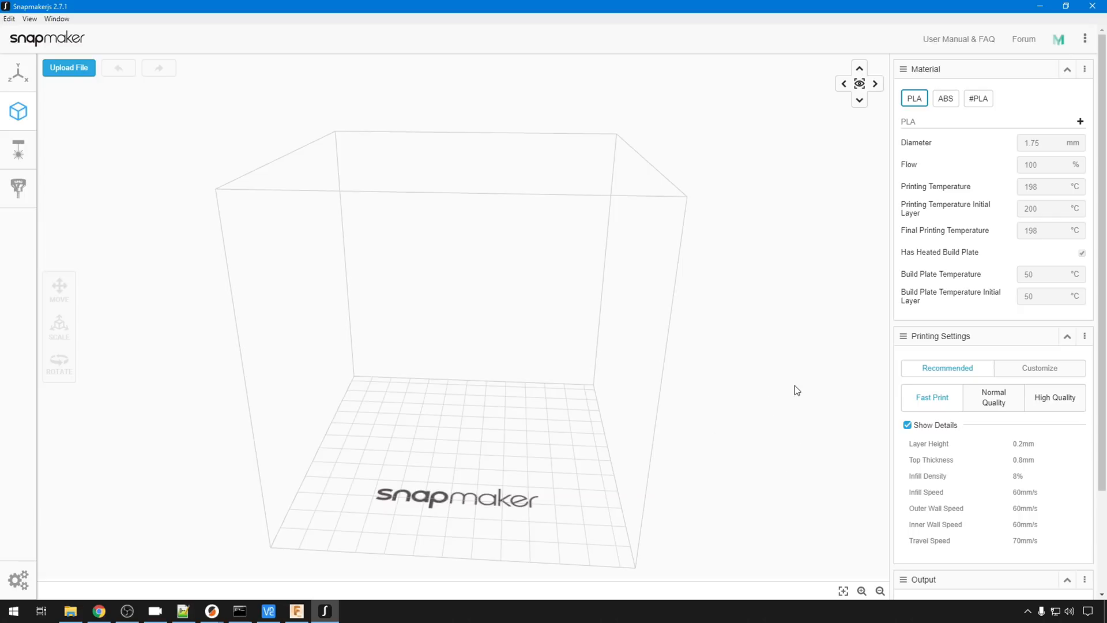
mouse_move(546, 442)
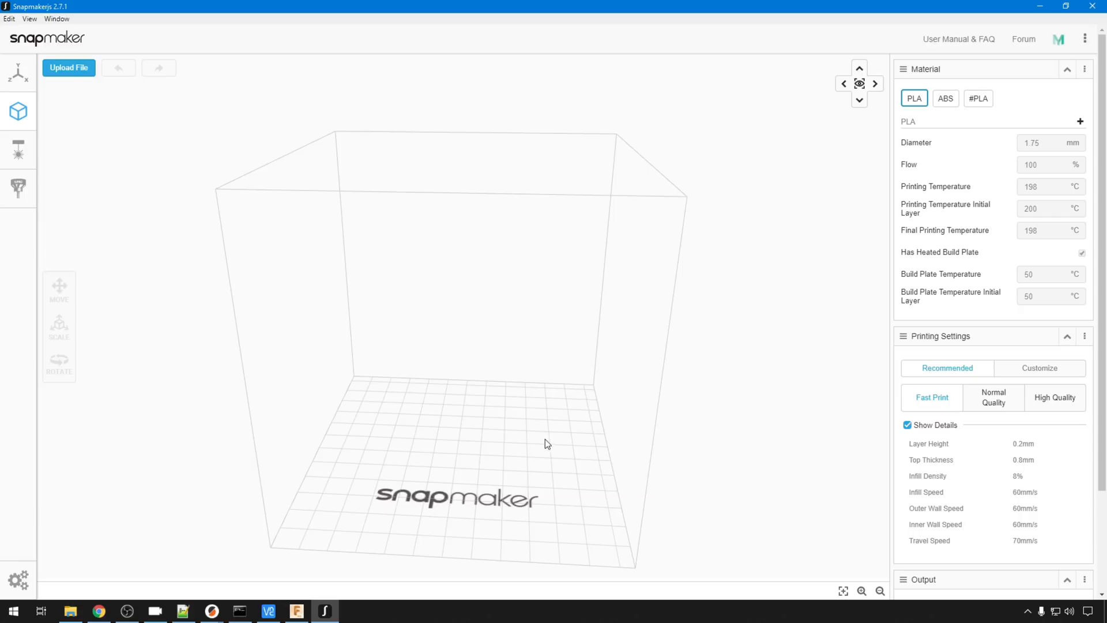
mouse_move(966, 179)
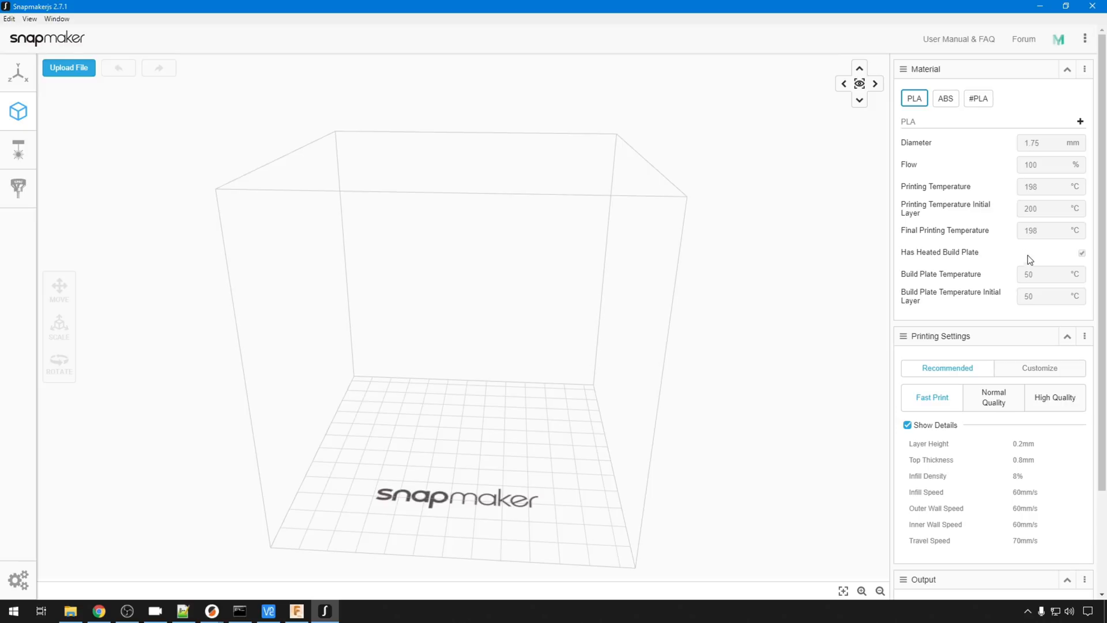
scroll("down", 3)
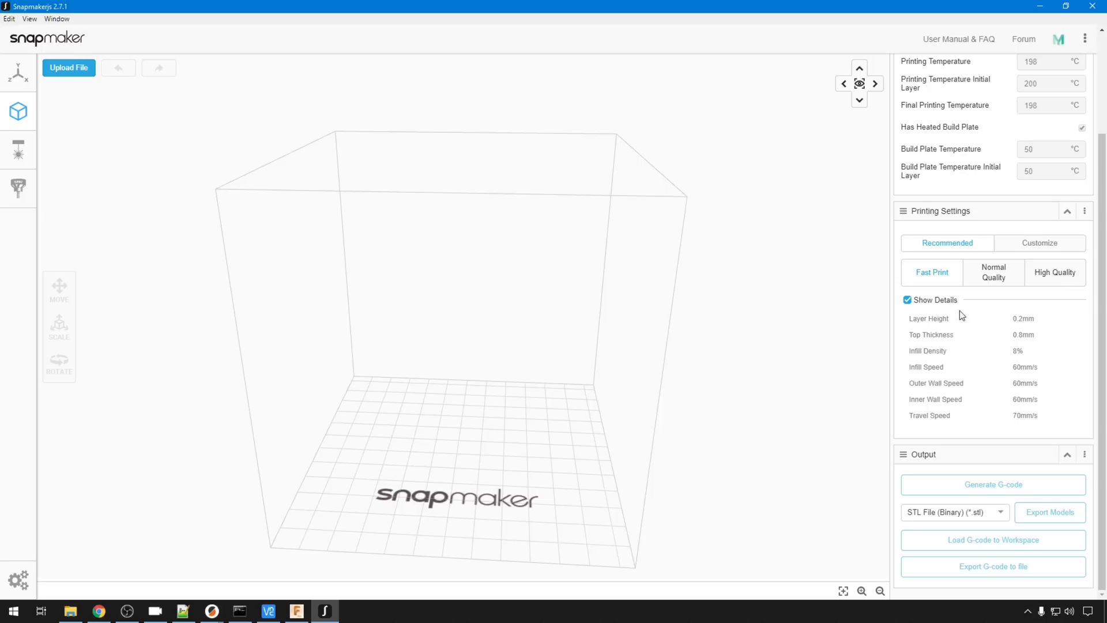
mouse_move(994, 432)
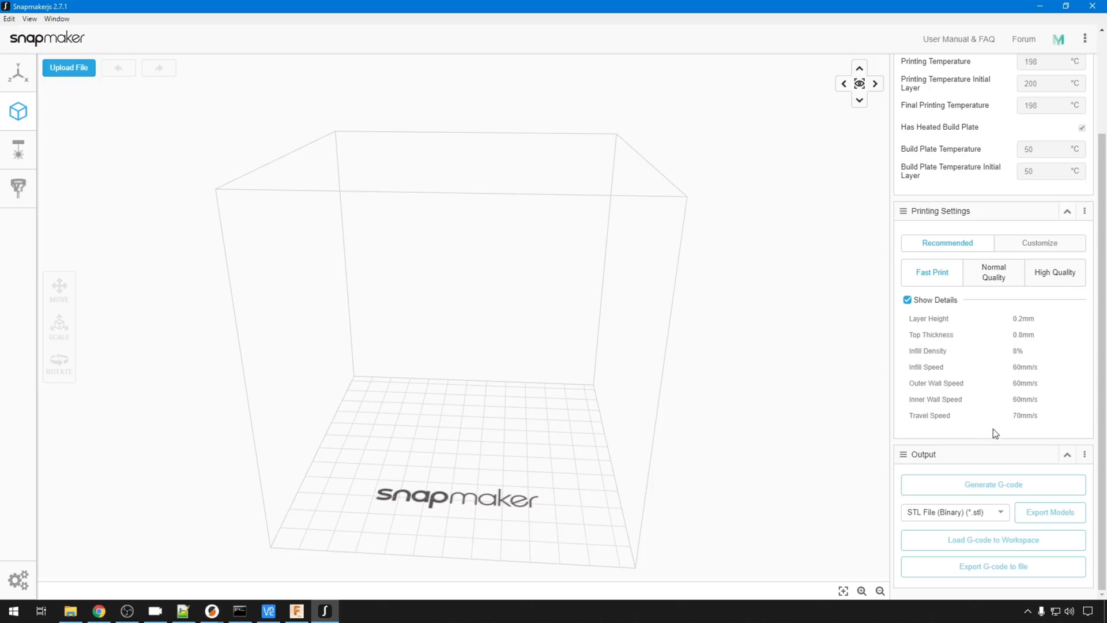
mouse_move(998, 431)
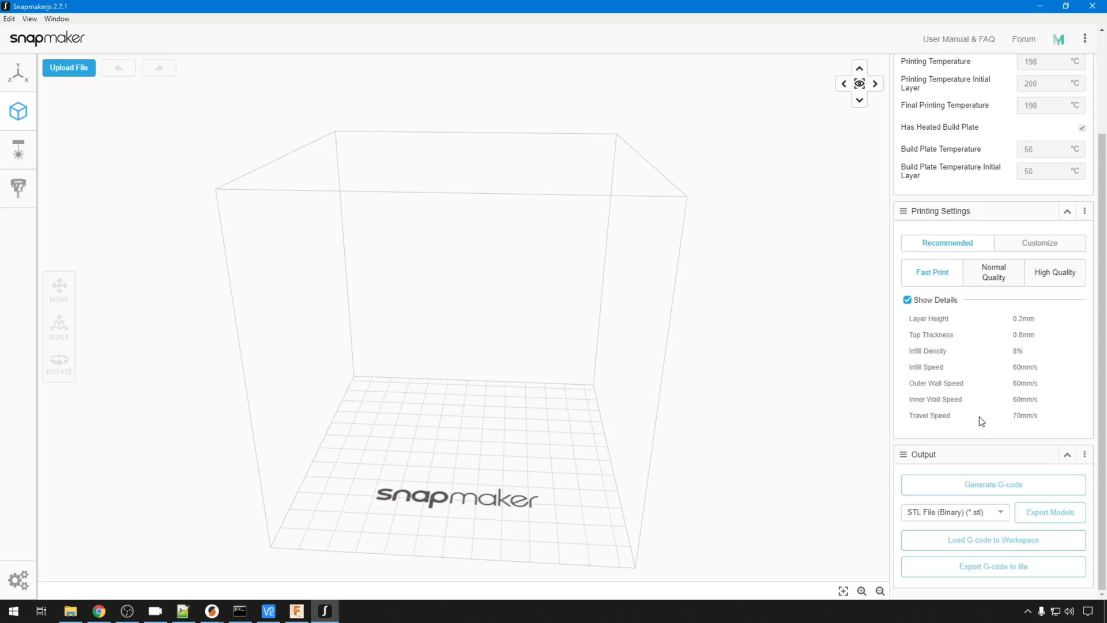
left_click(19, 150)
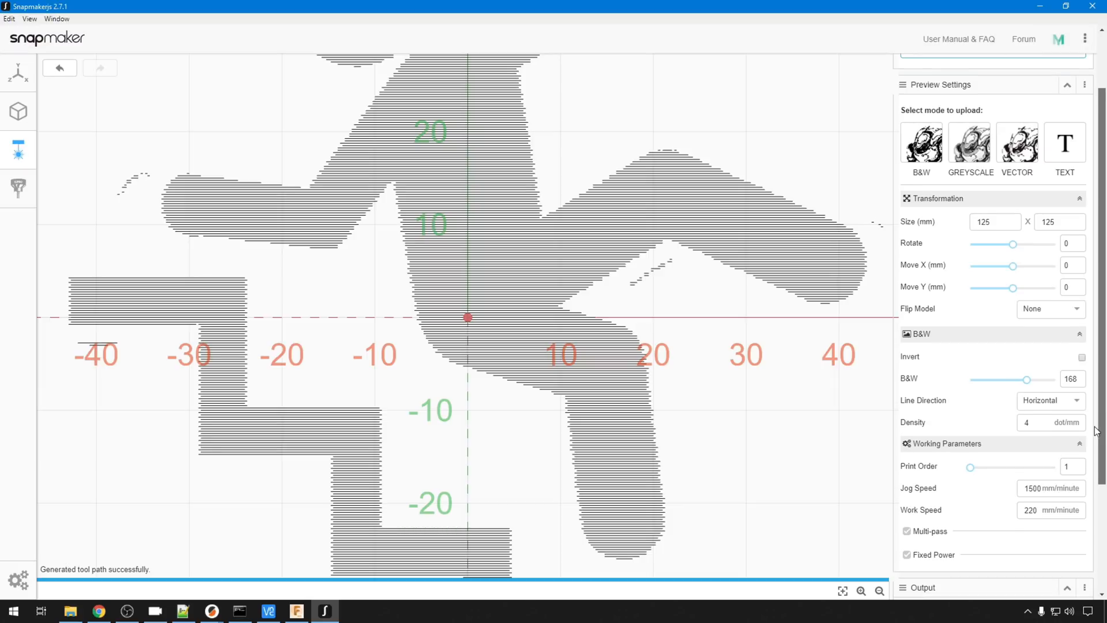
scroll("down", 3)
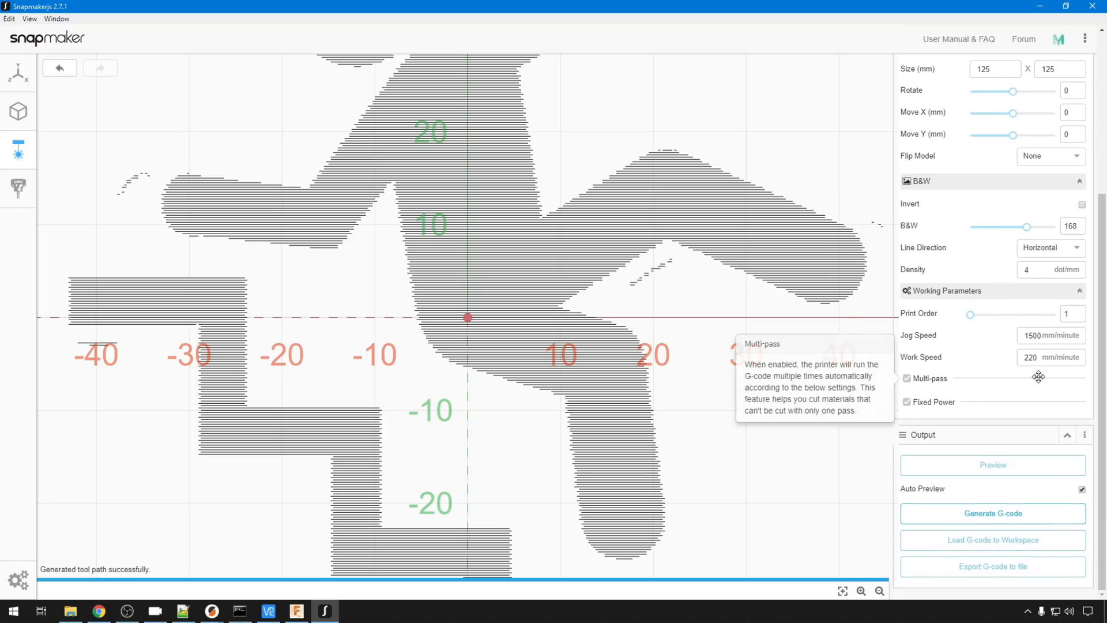
mouse_move(936, 412)
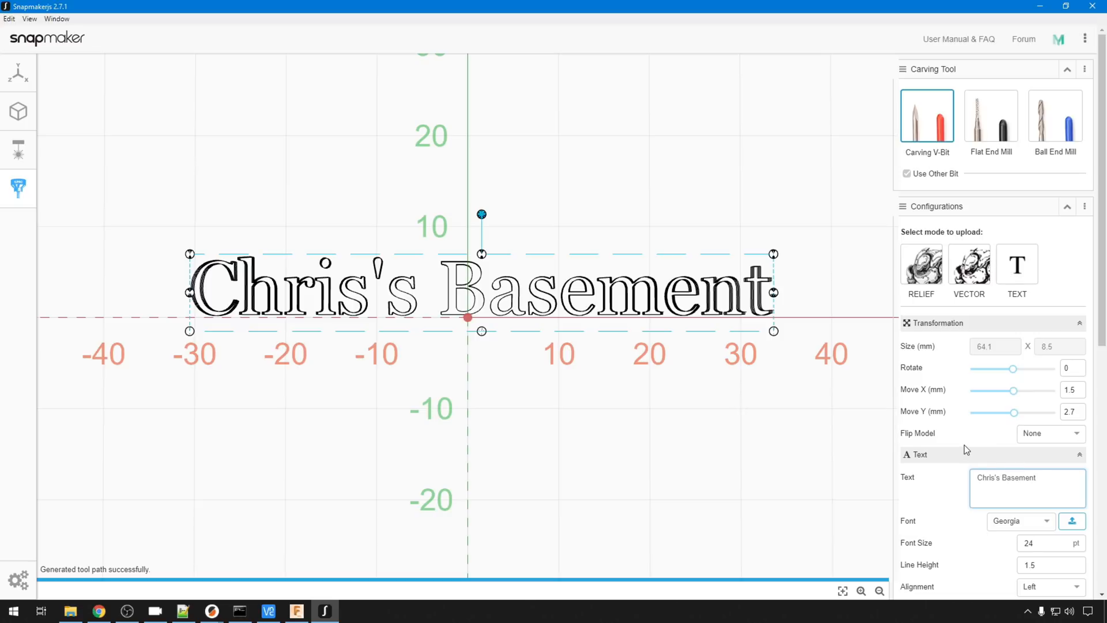
mouse_move(959, 418)
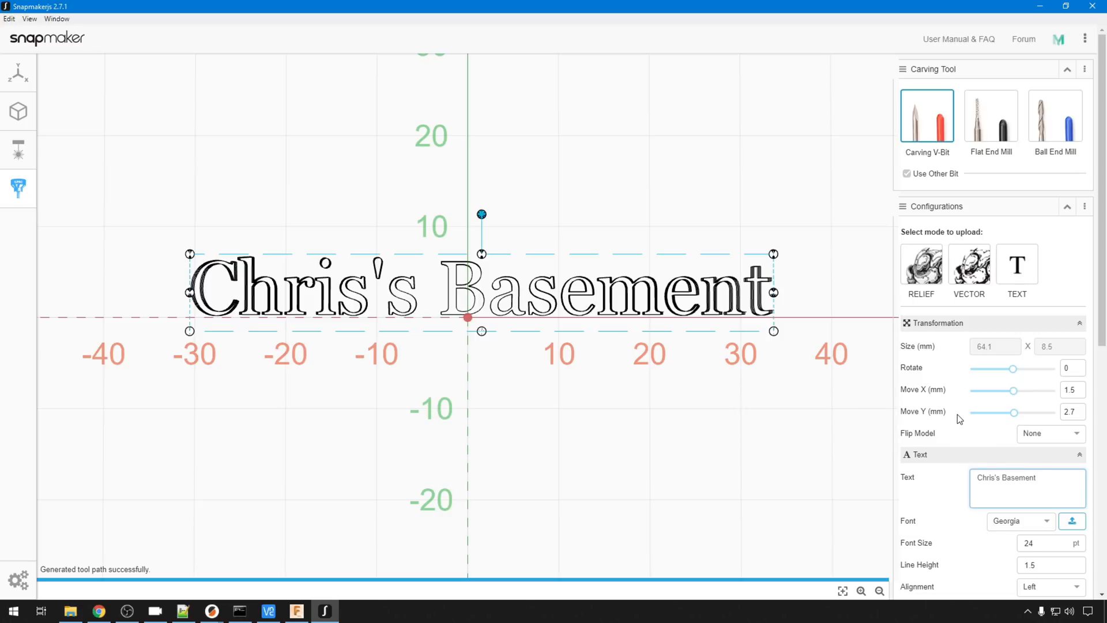
scroll("down", 3)
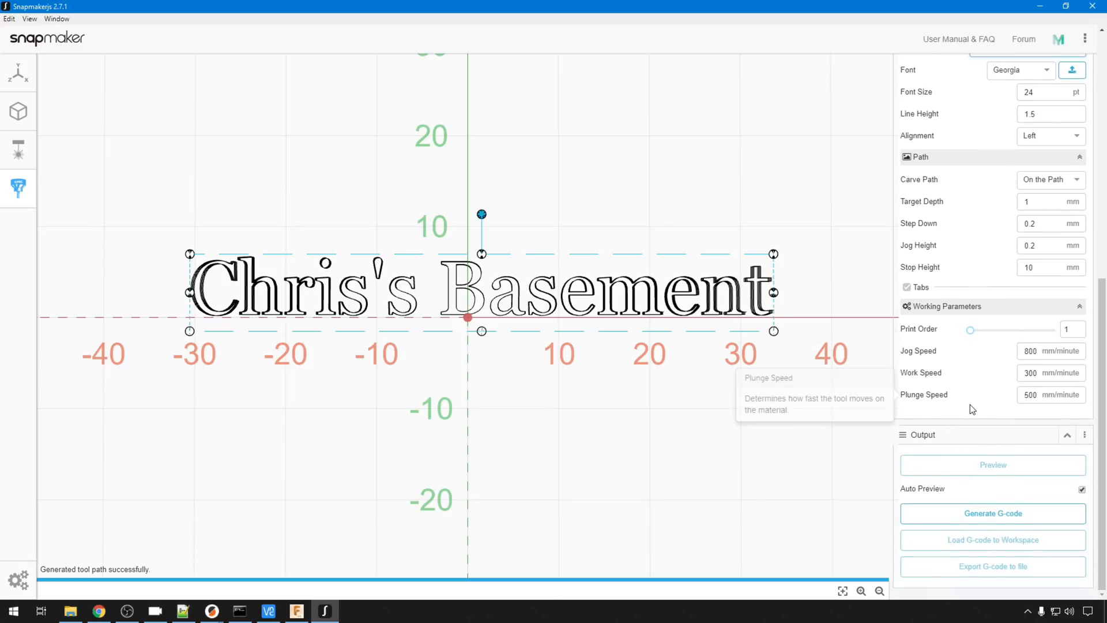
mouse_move(976, 400)
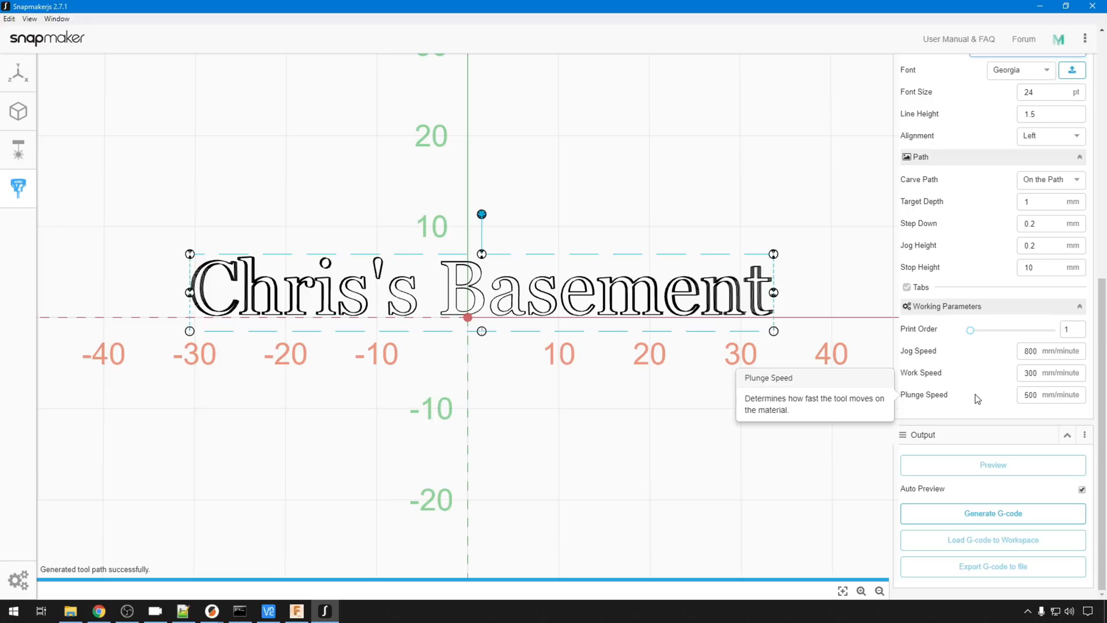